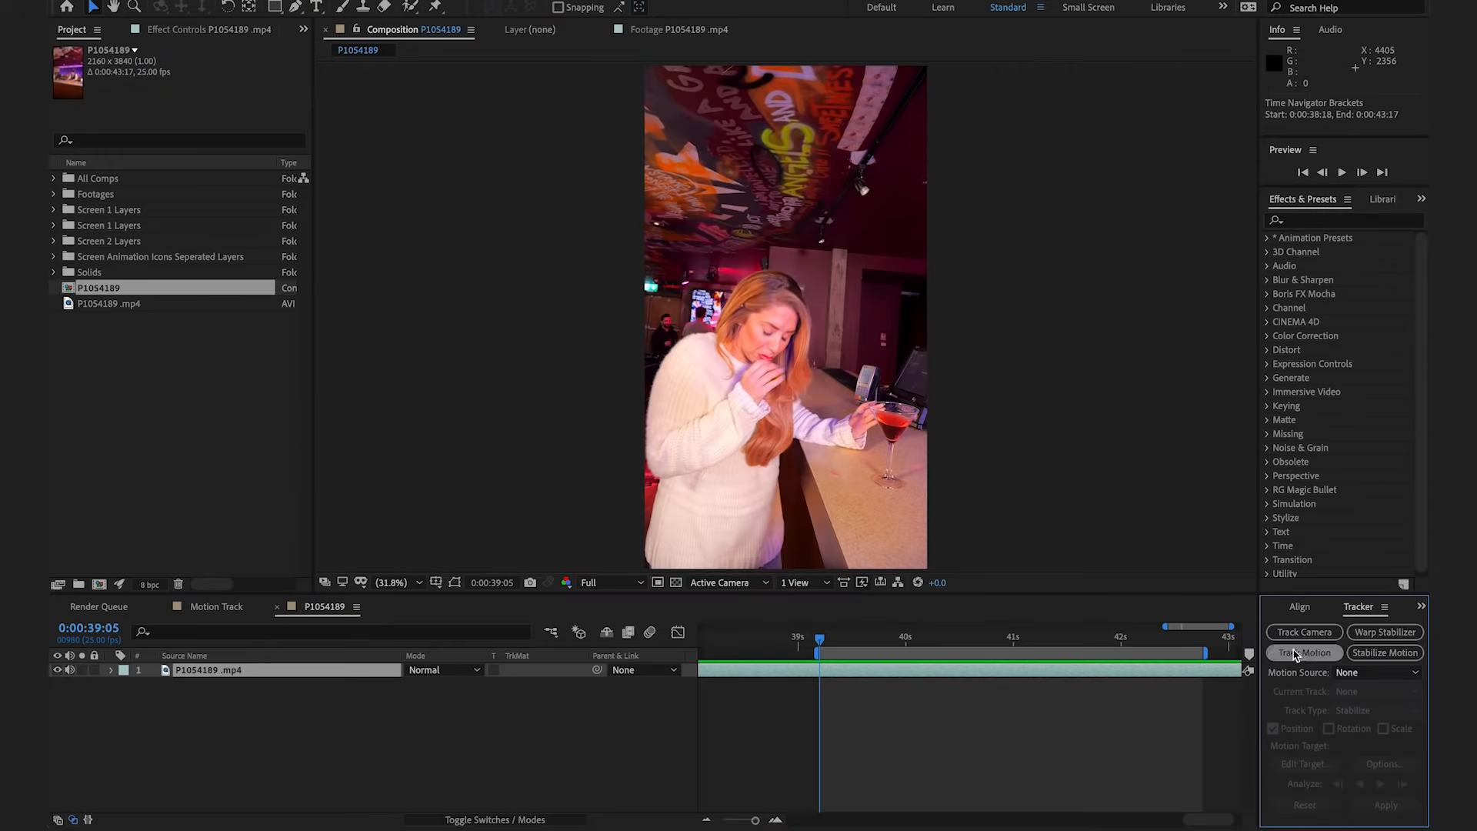
# - Start a motion track on the bar footage and place Track Point 1 on her fingers
pyautogui.click(1304, 652)
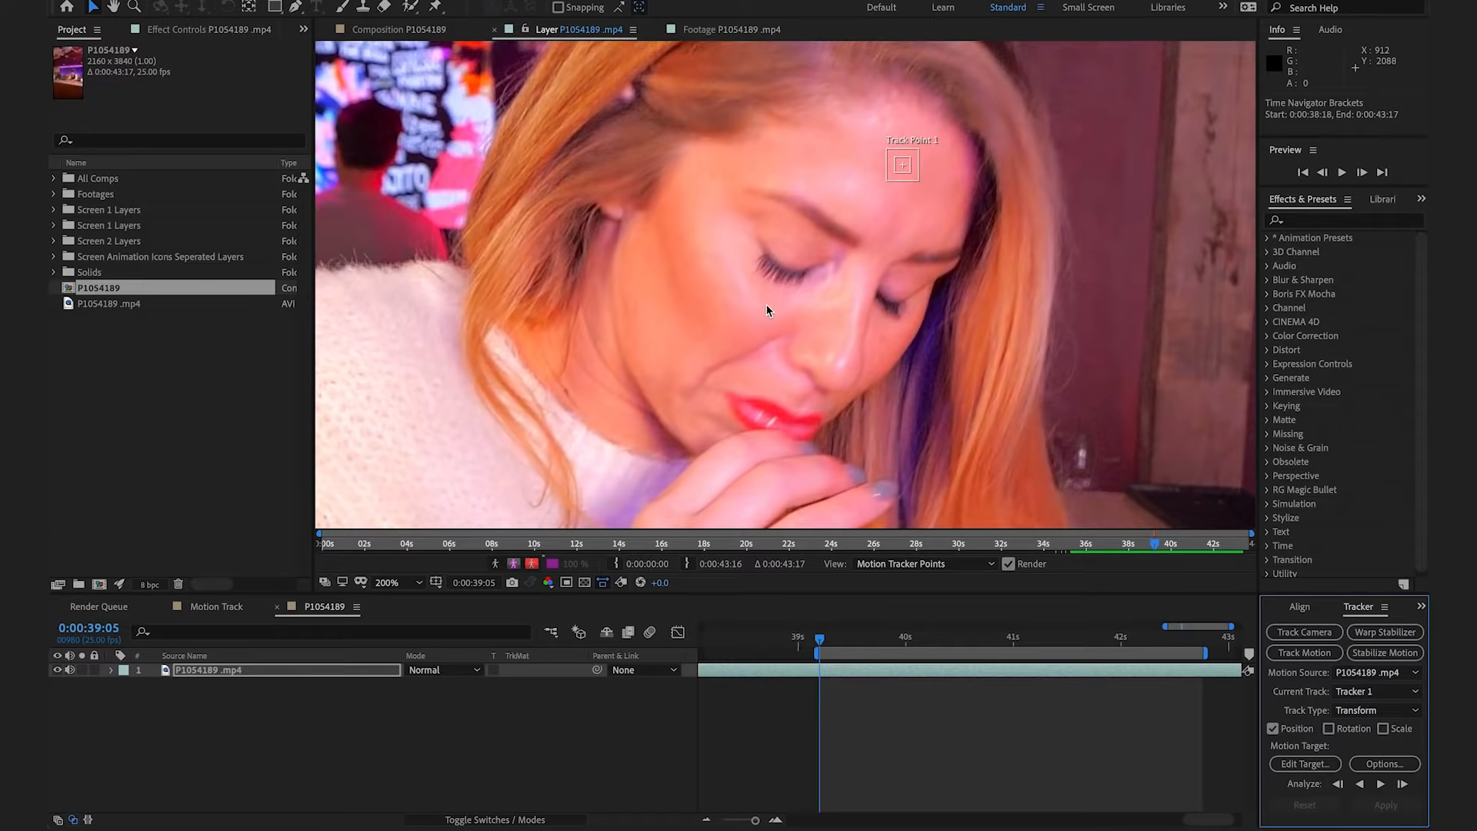
pyautogui.moveTo(903, 163); pyautogui.dragTo(818, 432)
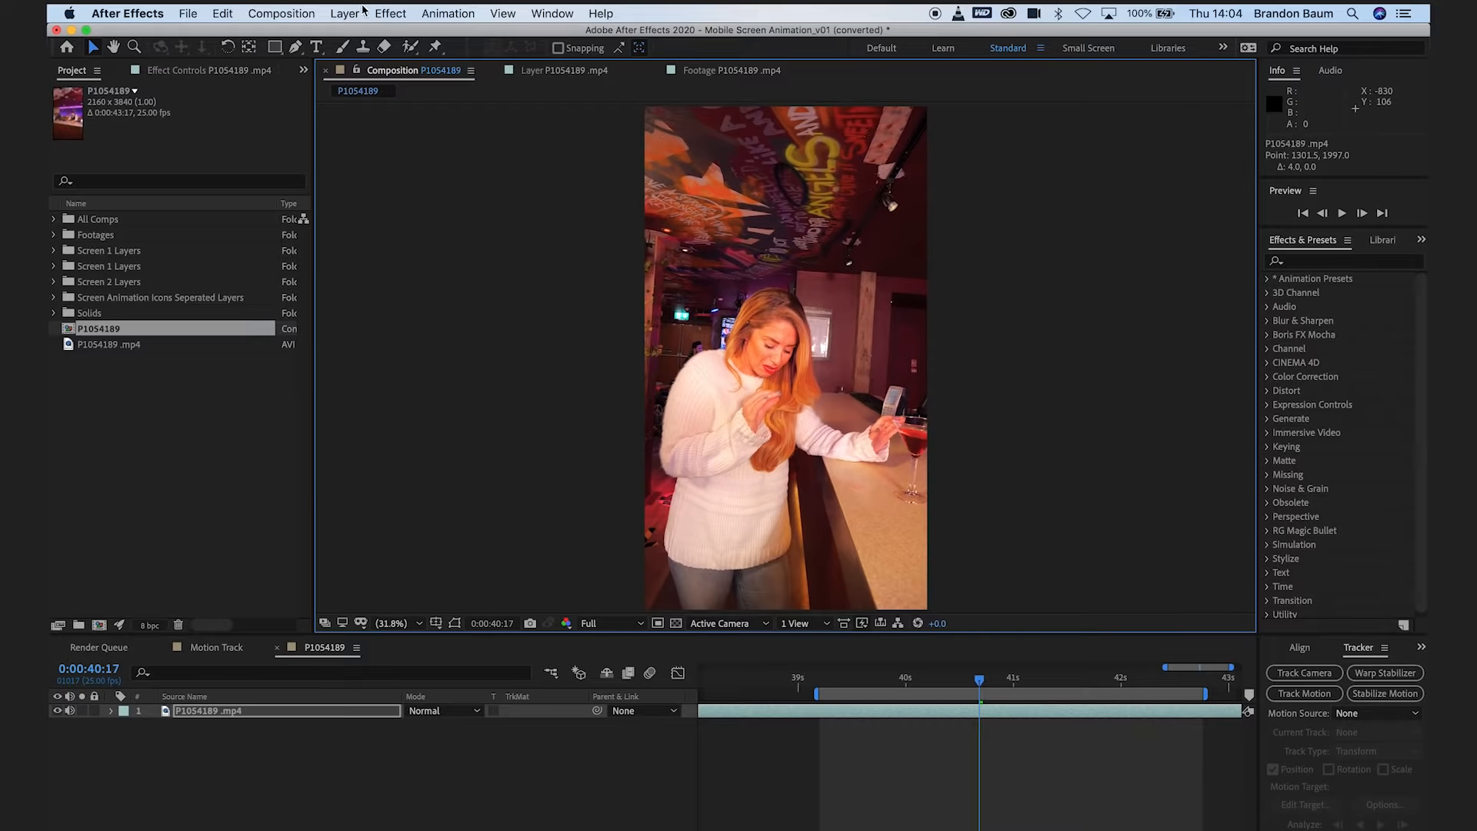
# - Add a null object and set it as the tracking target, applying the data to Null 5
pyautogui.click(344, 13)
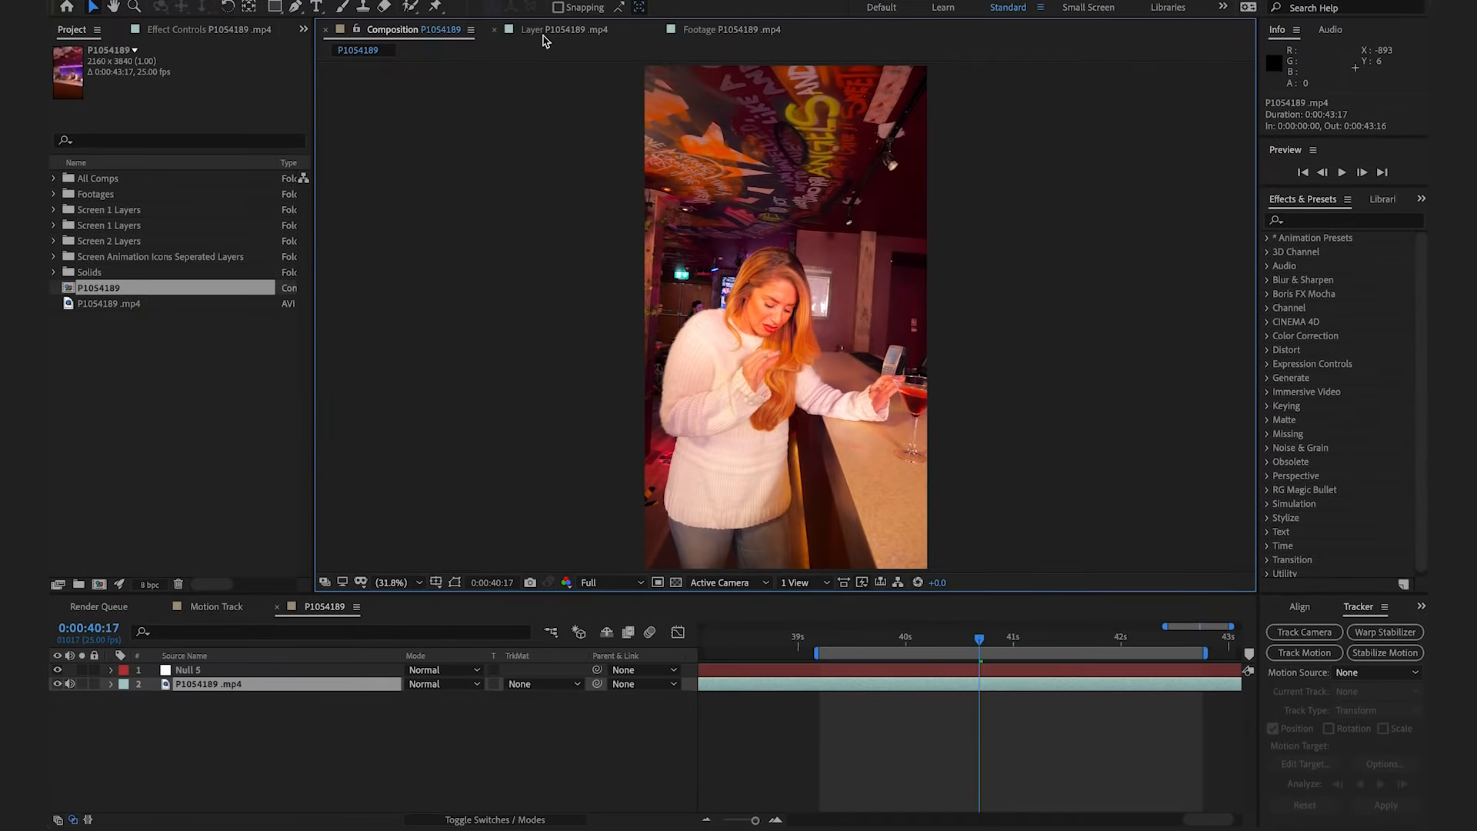
pyautogui.click(1304, 763)
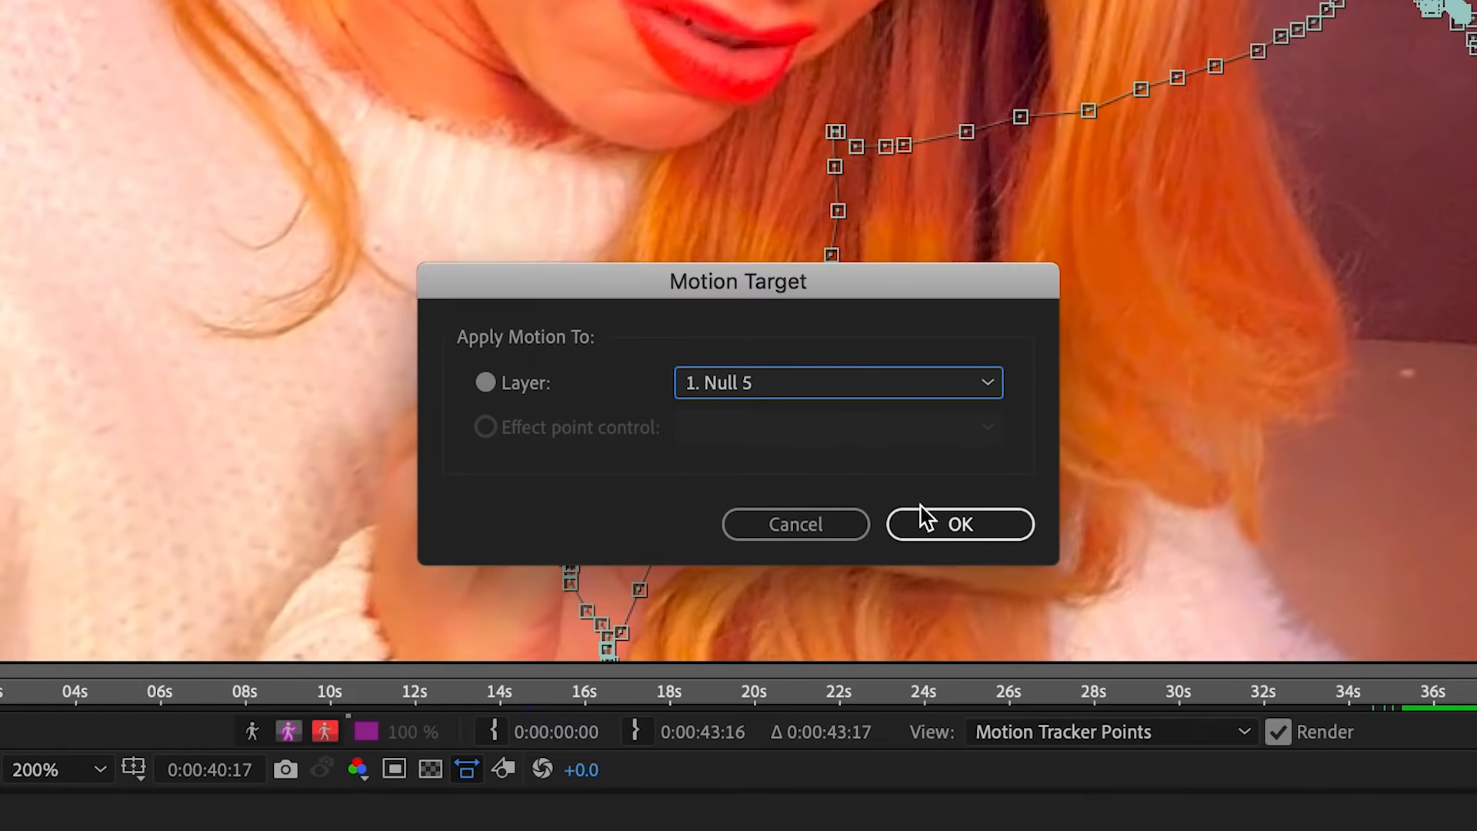
pyautogui.click(959, 524)
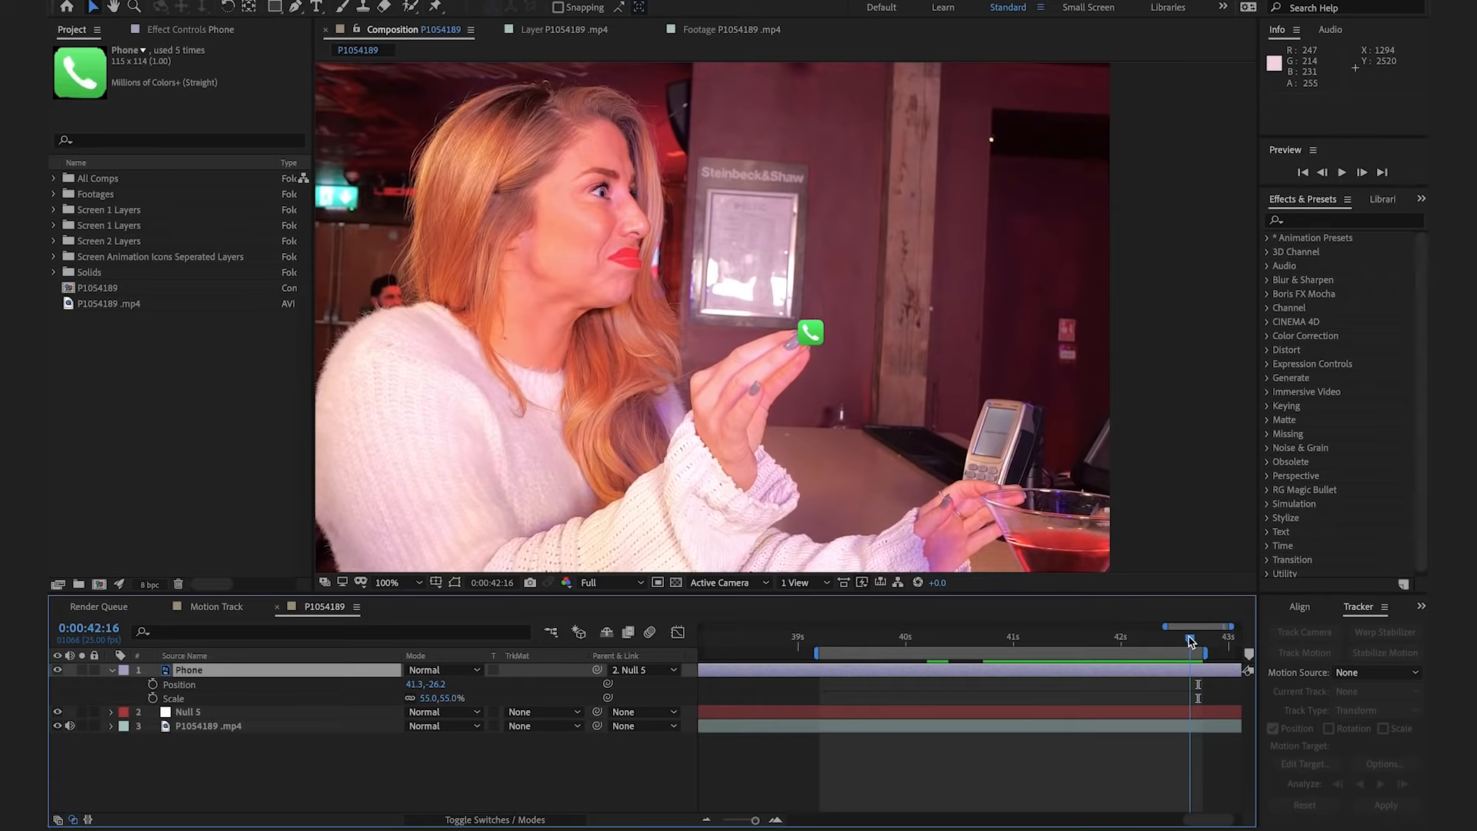
# - Scrub through the clip, adding Phone position keyframes that keep the icon between her fingers
pyautogui.moveTo(1188, 641); pyautogui.dragTo(1175, 641)
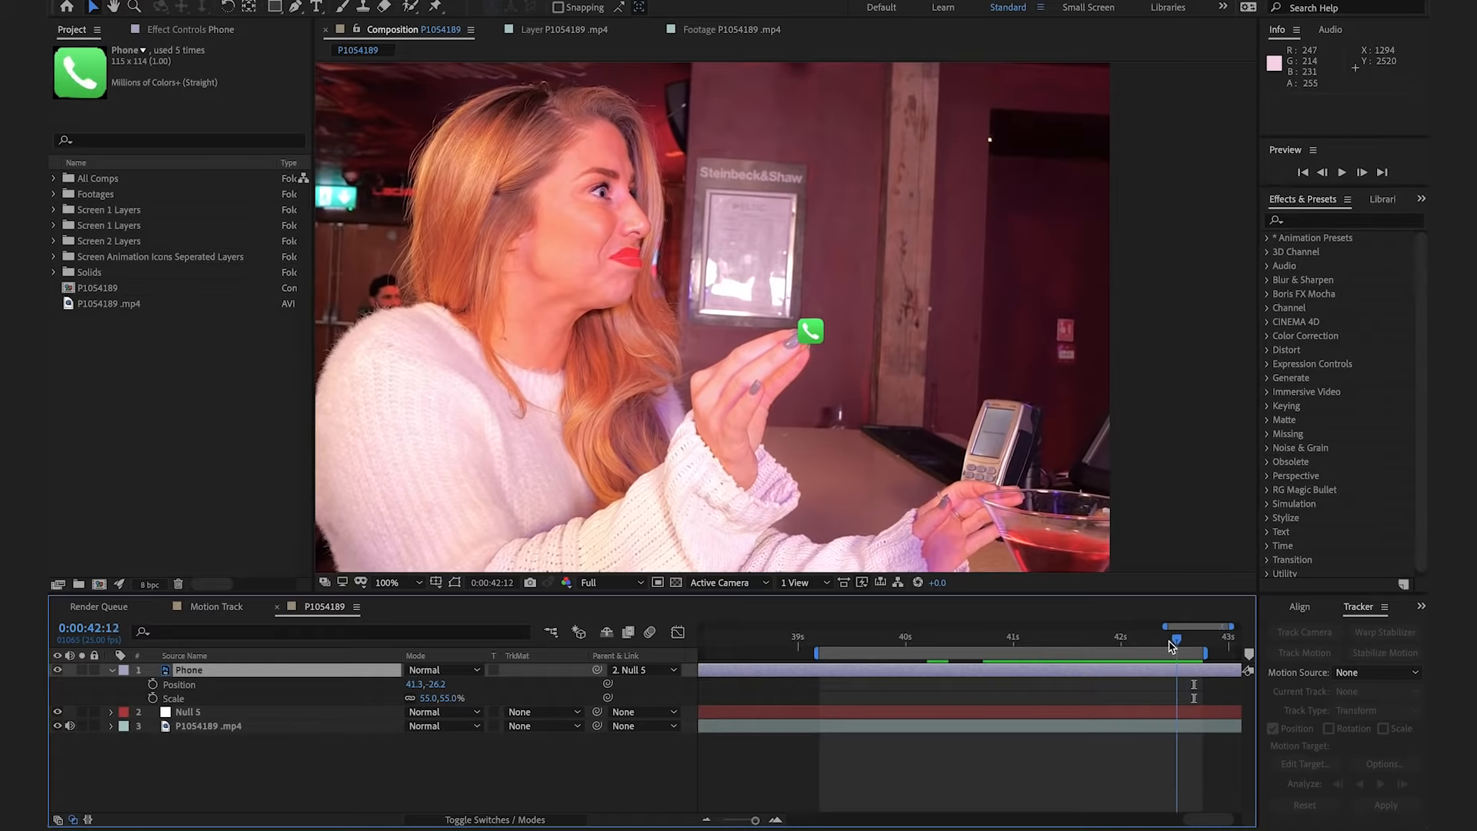
pyautogui.moveTo(1175, 627); pyautogui.dragTo(1069, 628)
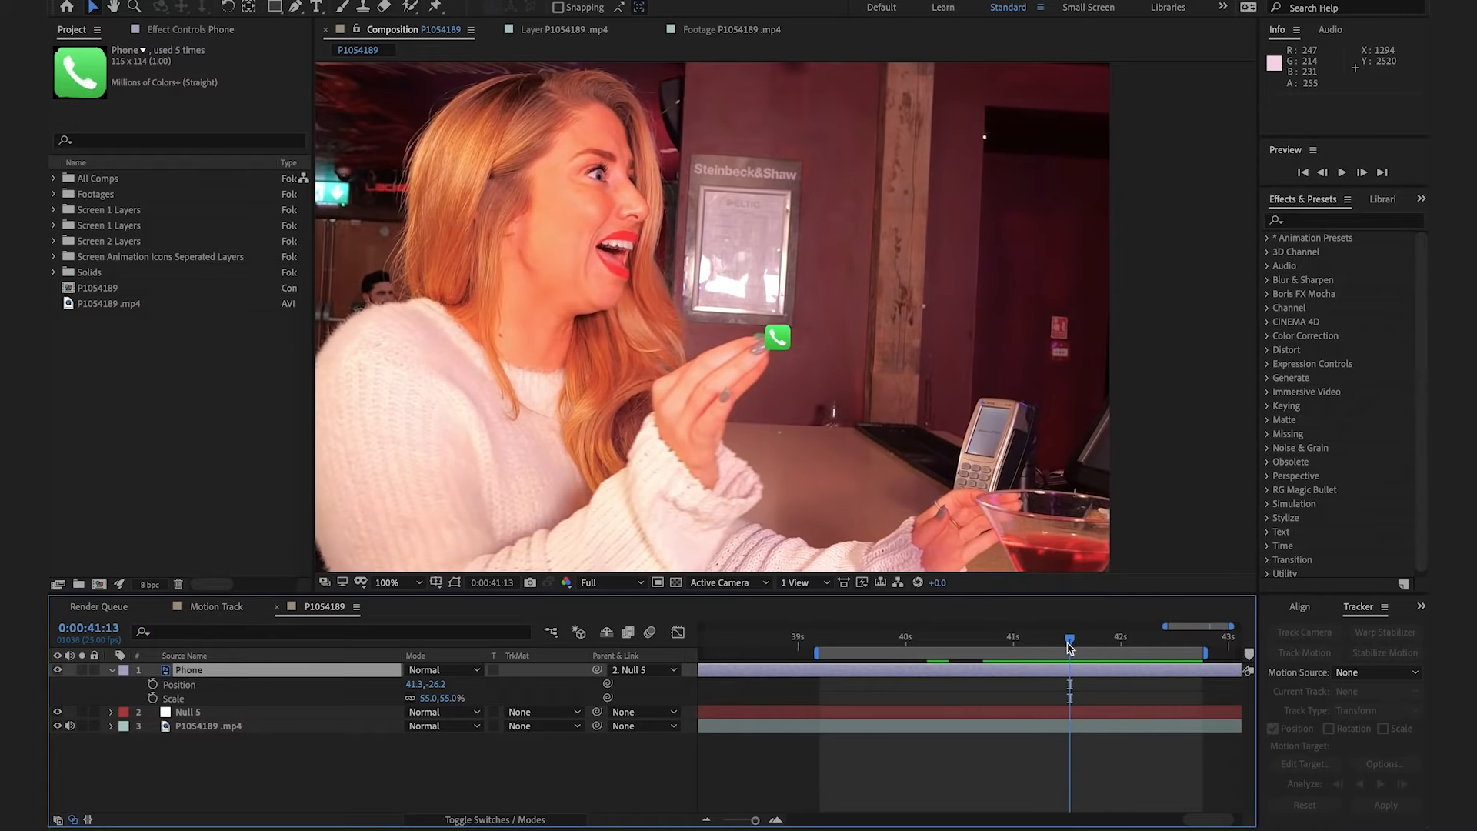
pyautogui.moveTo(1069, 641)
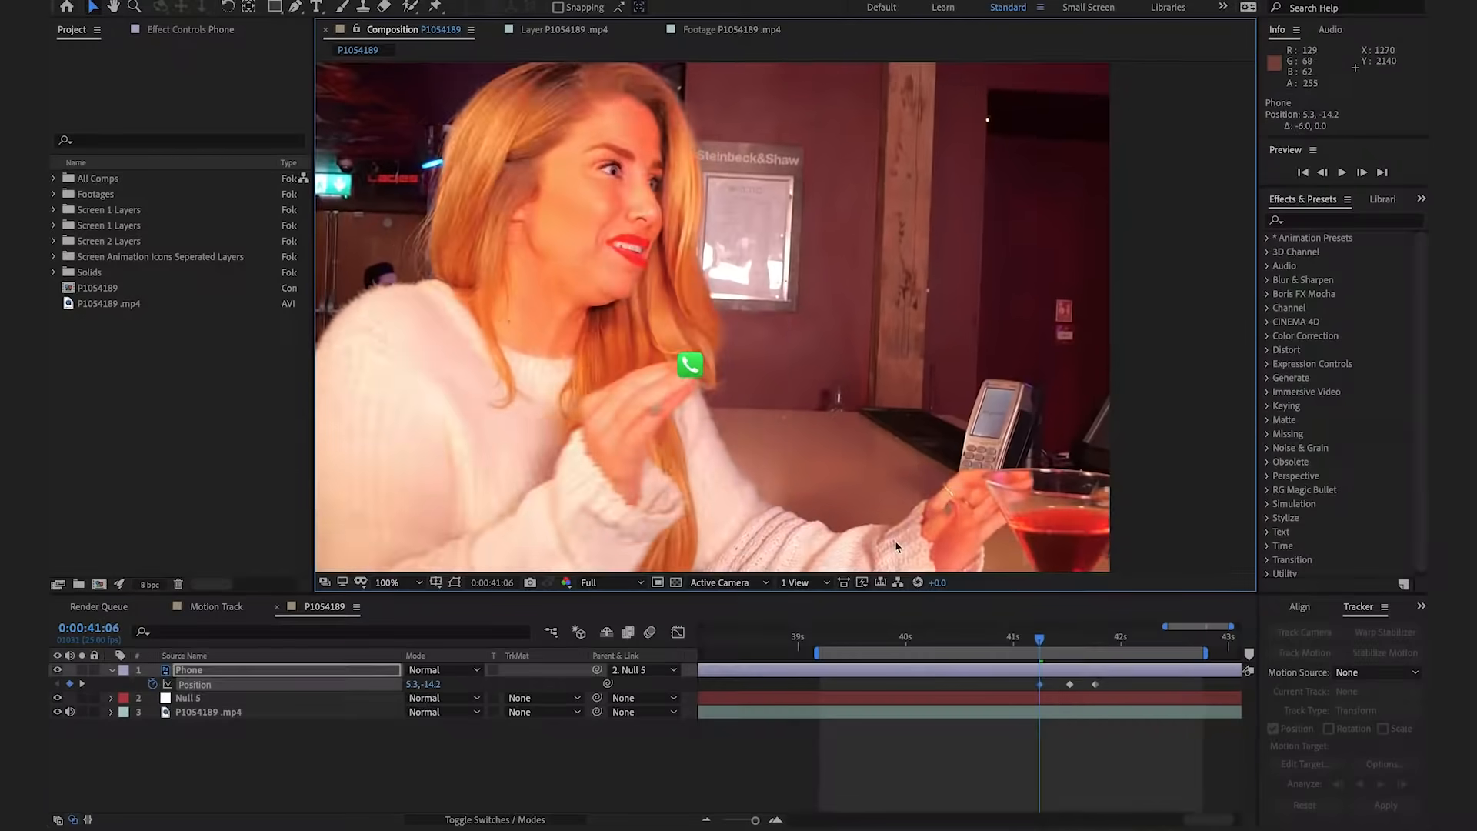
pyautogui.click(832, 636)
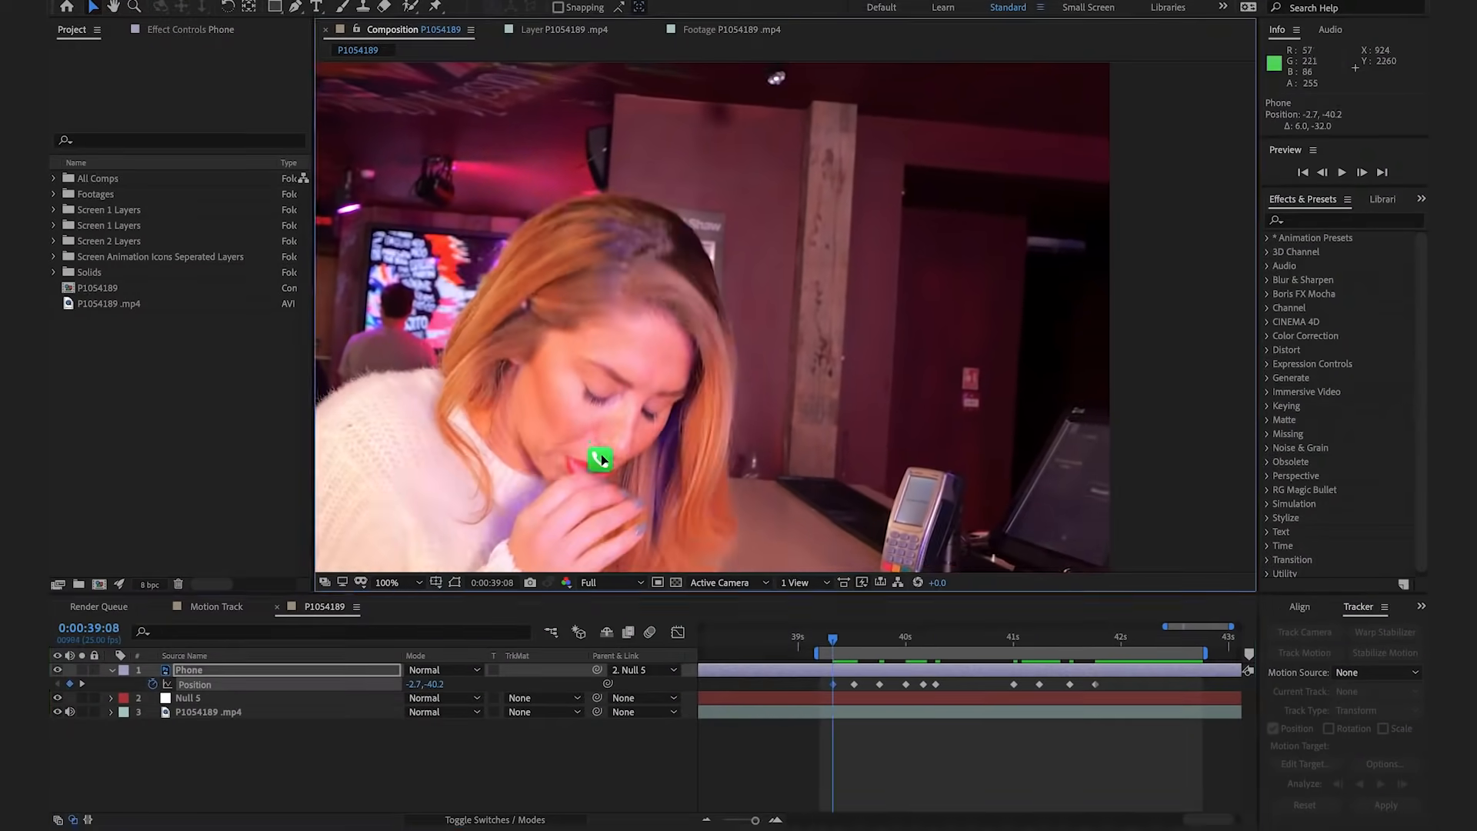
pyautogui.click(934, 637)
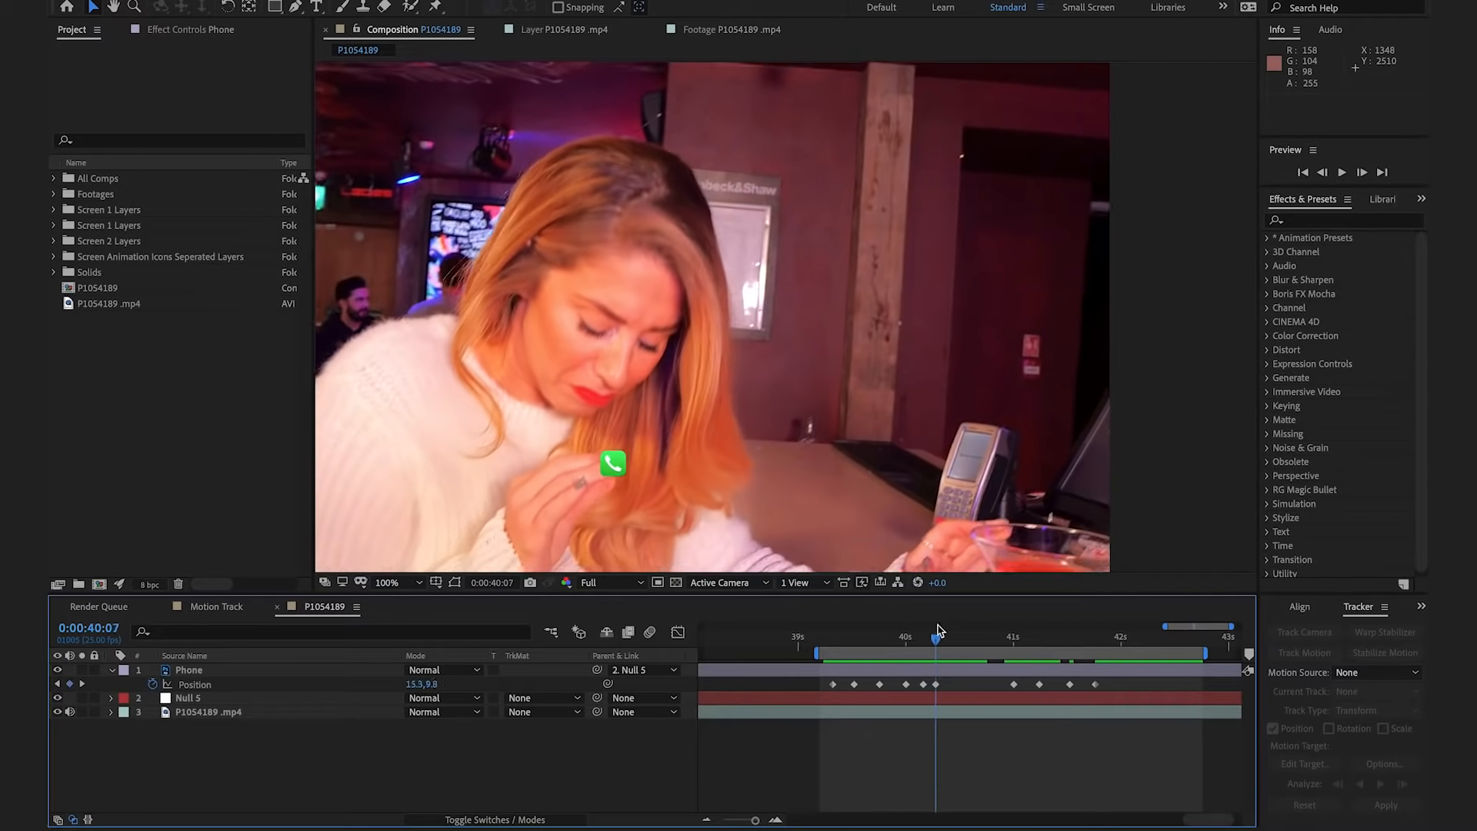
pyautogui.moveTo(936, 639); pyautogui.dragTo(879, 639)
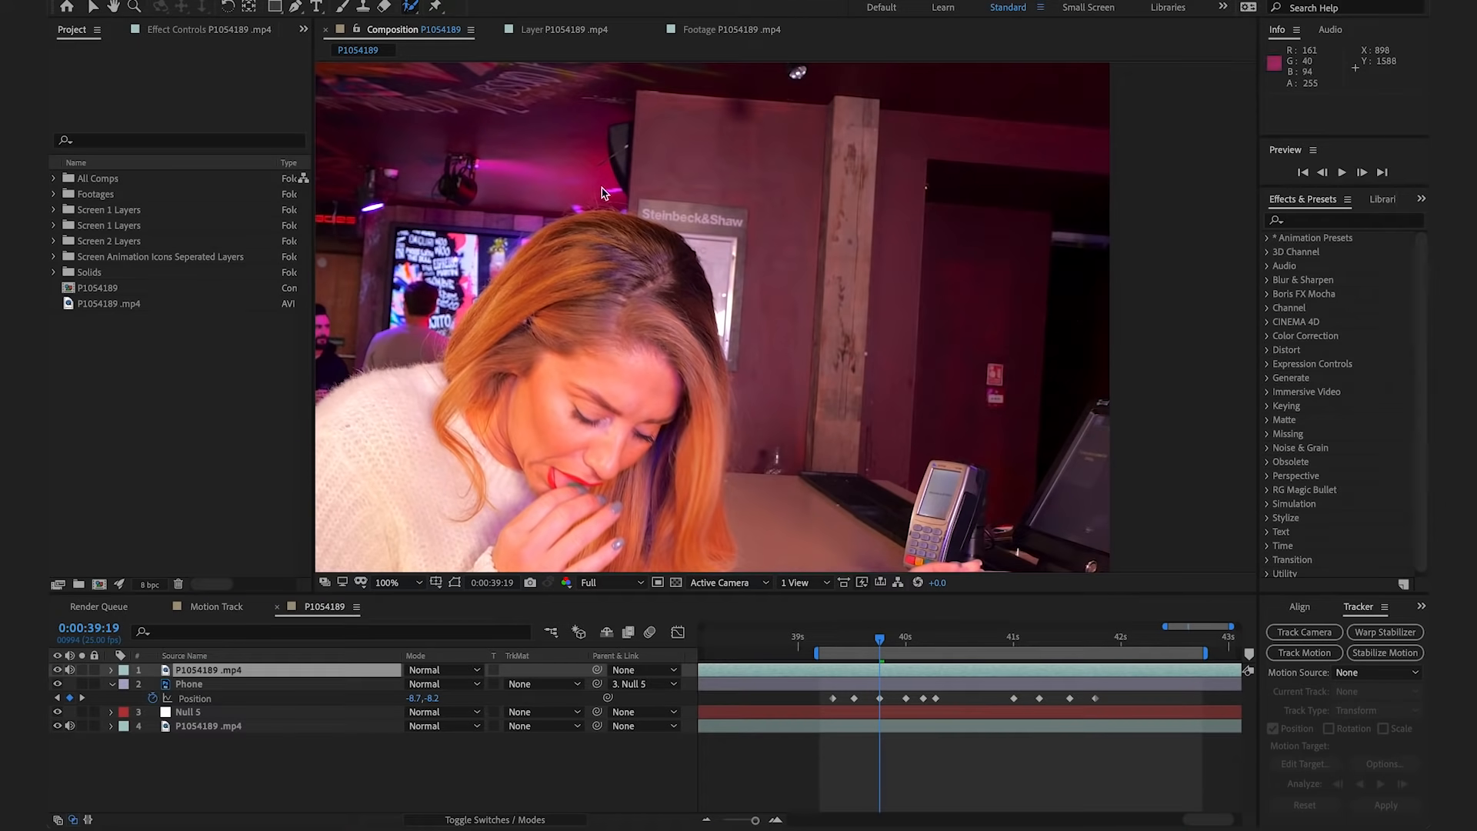
# - Select the top footage copy and Roto Brush her fingers into a foreground matte
pyautogui.click(561, 30)
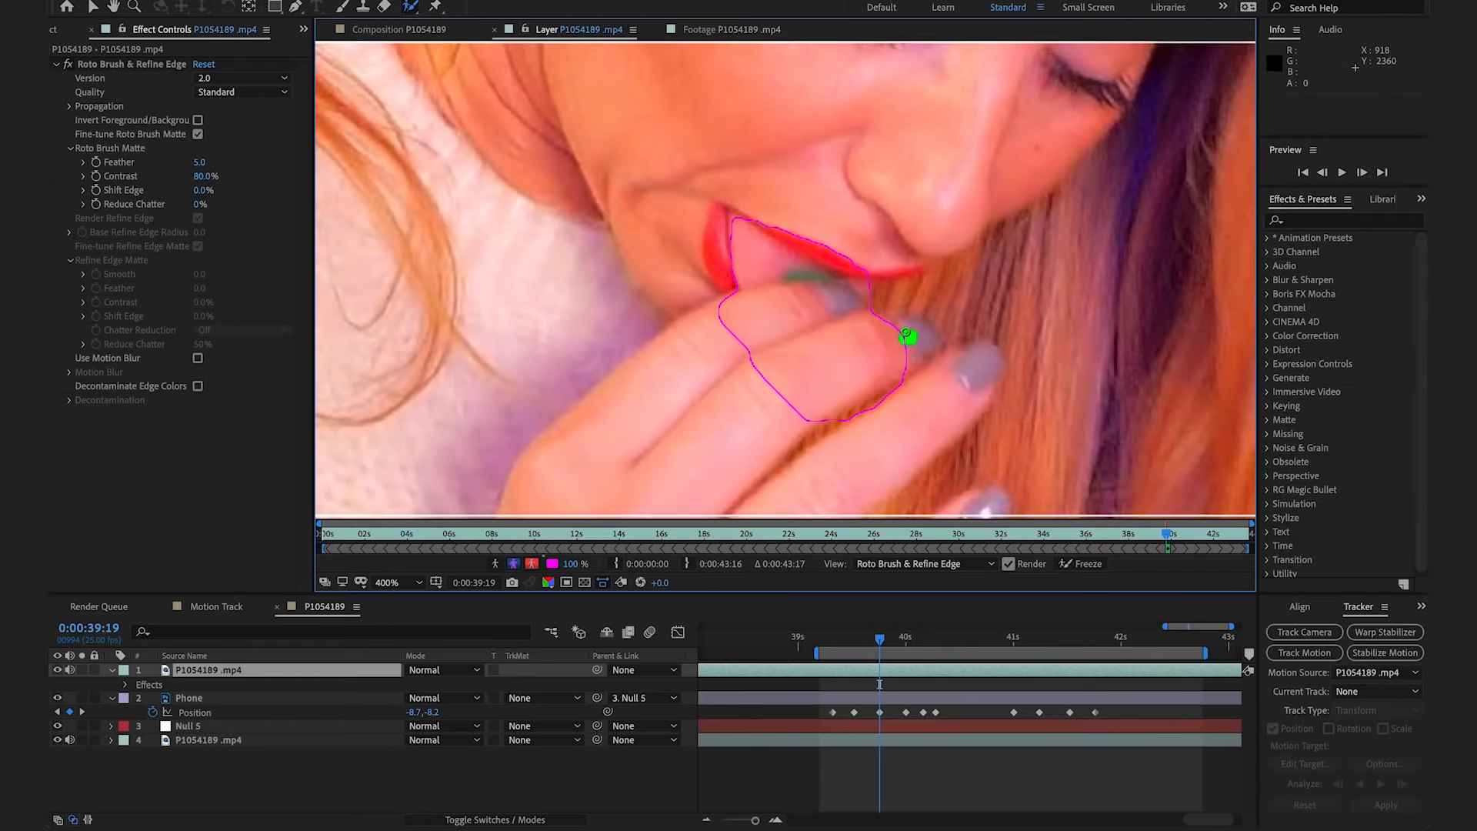
pyautogui.moveTo(905, 337); pyautogui.dragTo(706, 450)
pyautogui.write('Foreground Things')
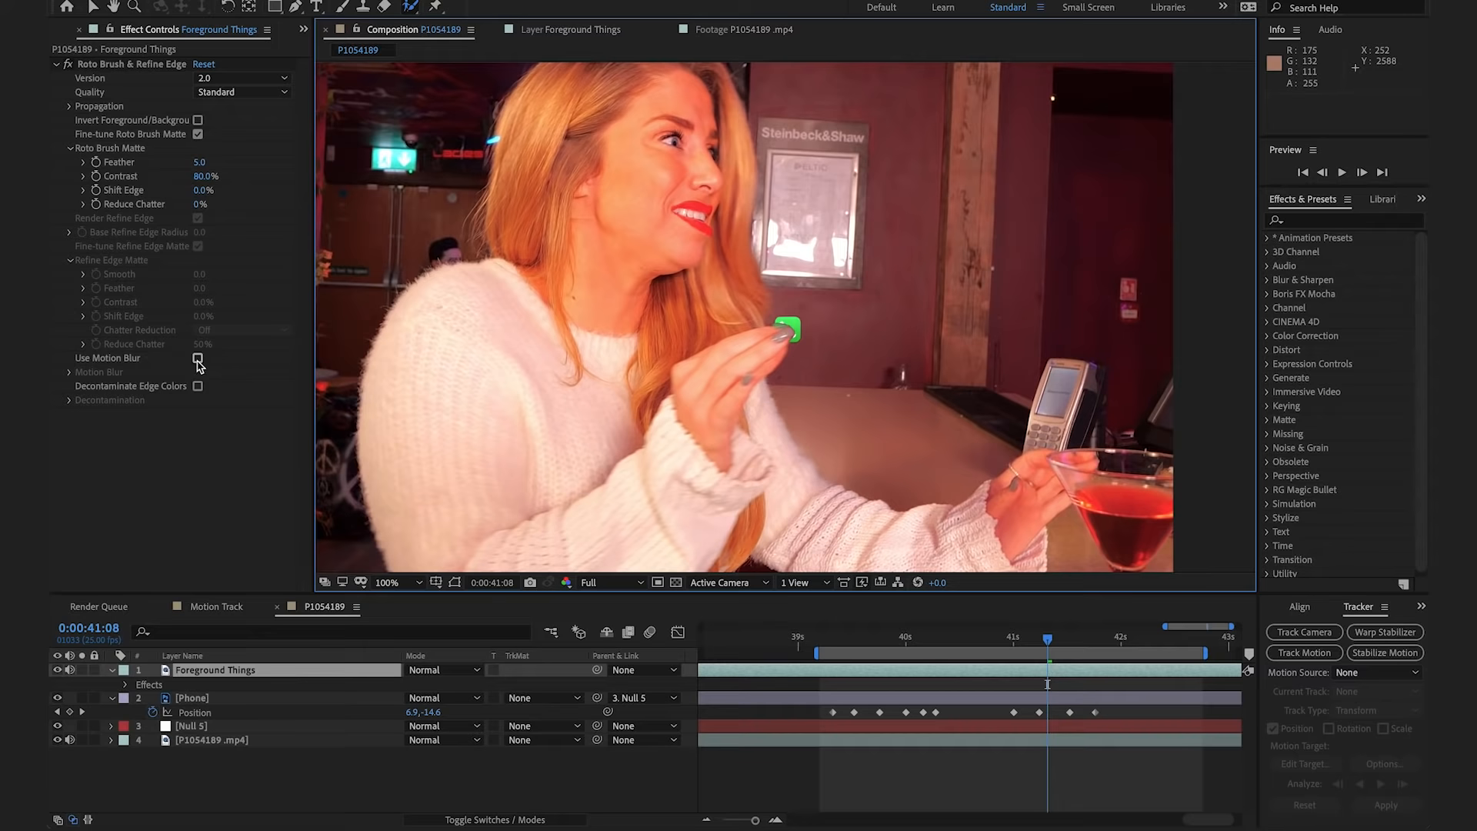
# - Tick Use Motion Blur in Roto Brush & Refine Edge for the finger matte
pyautogui.click(197, 360)
pyautogui.write('glow')
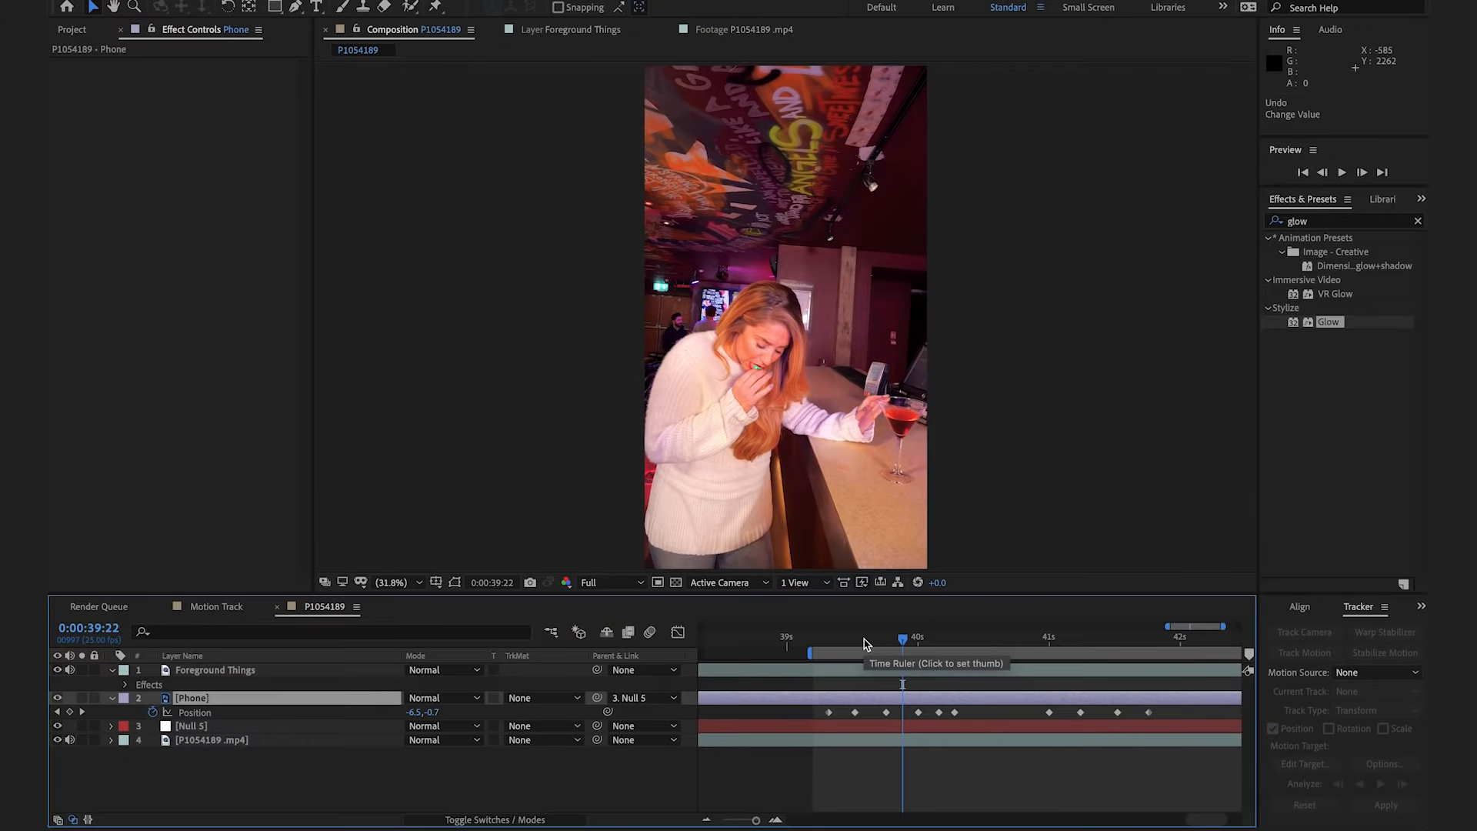
# - Move to an earlier frame and scrub the Phone layer's rotation to match her hand
pyautogui.click(864, 637)
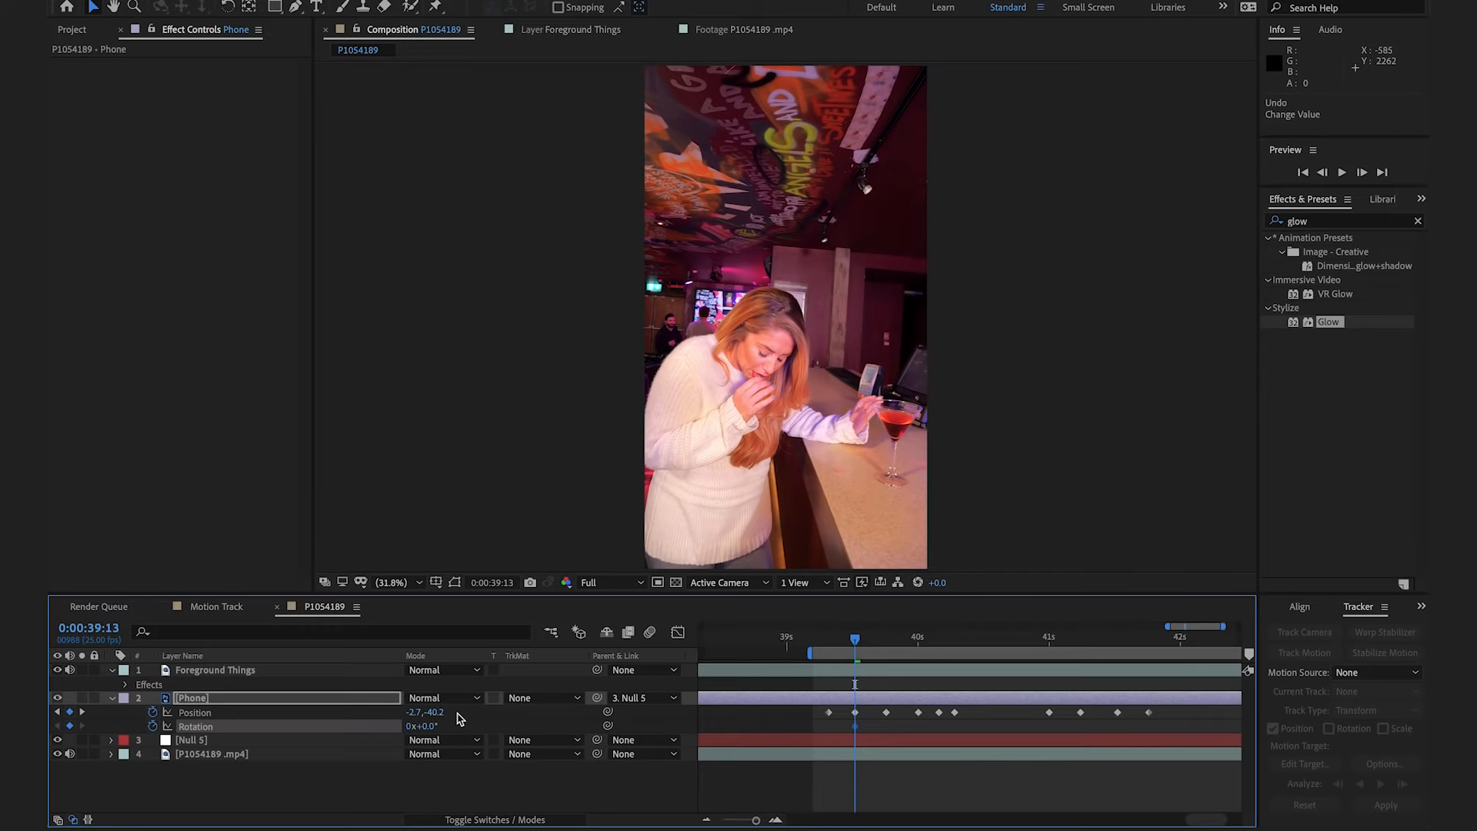
pyautogui.moveTo(852, 636); pyautogui.dragTo(950, 636)
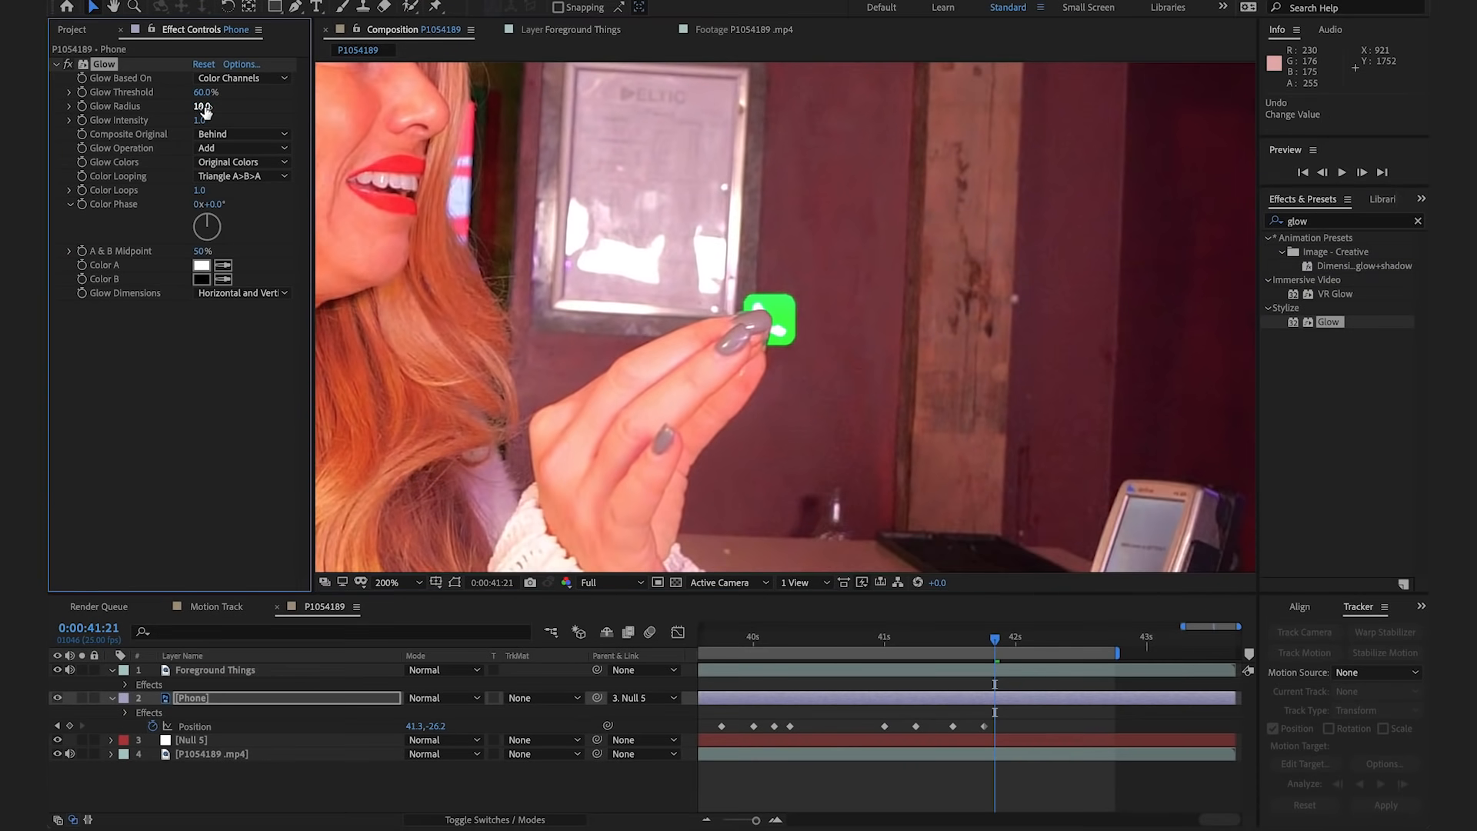
# - Scrub the Phone layer's Glow Radius to 30
pyautogui.moveTo(200, 105); pyautogui.dragTo(226, 106)
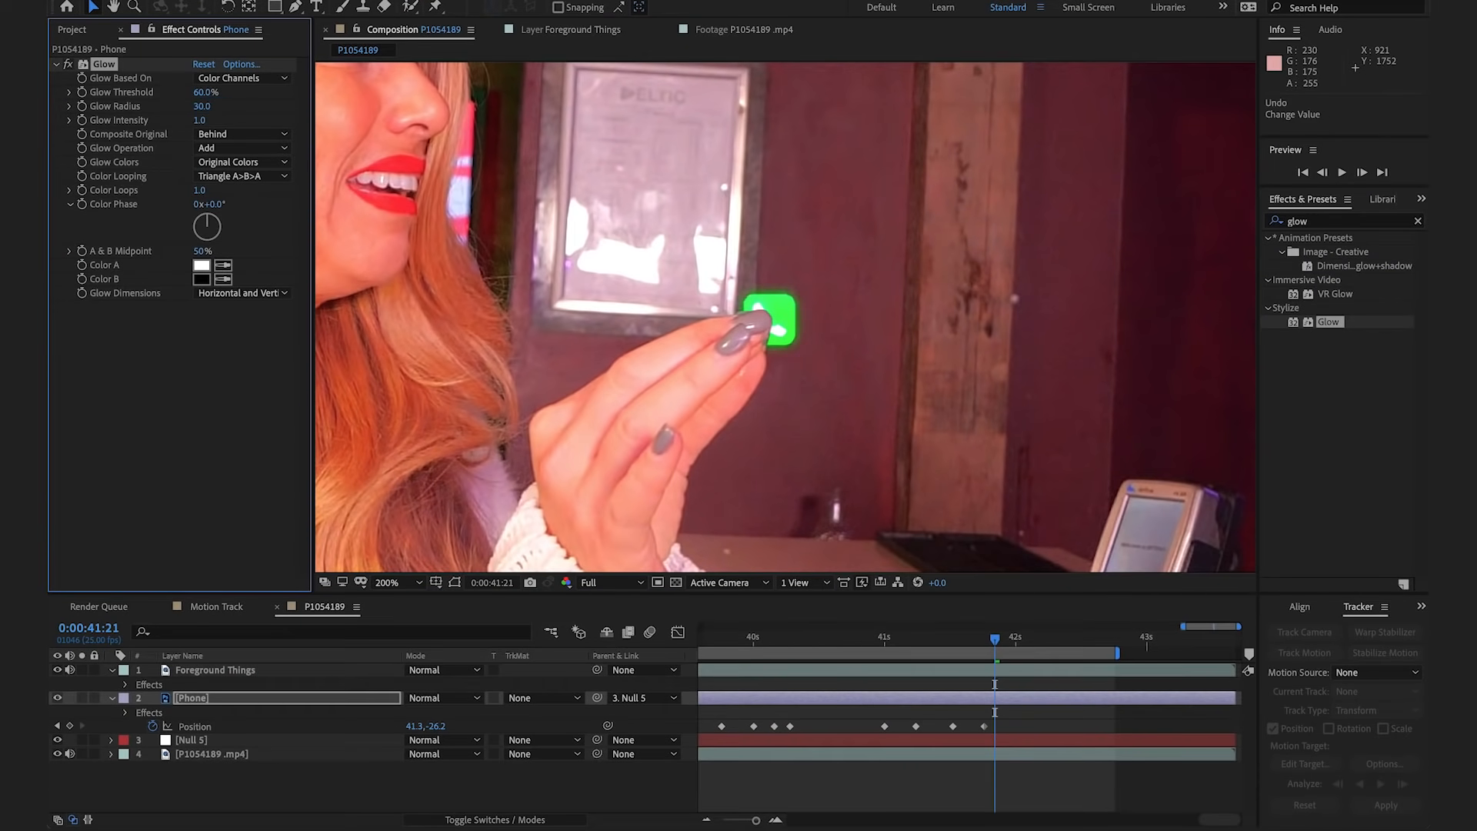